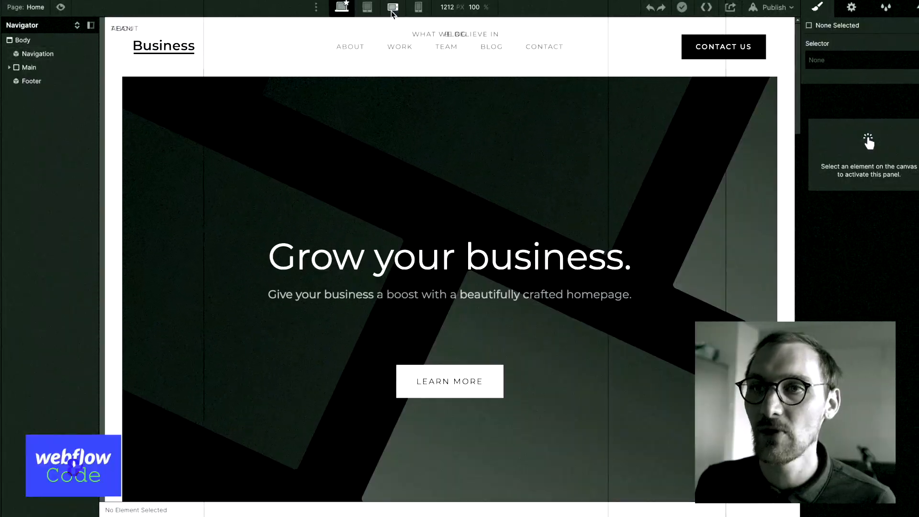
Preview the Business homepage at mobile landscape, back to desktop, then at the 768px tablet breakpoint.
{"action": "left_click", "coordinate": [392, 7]}
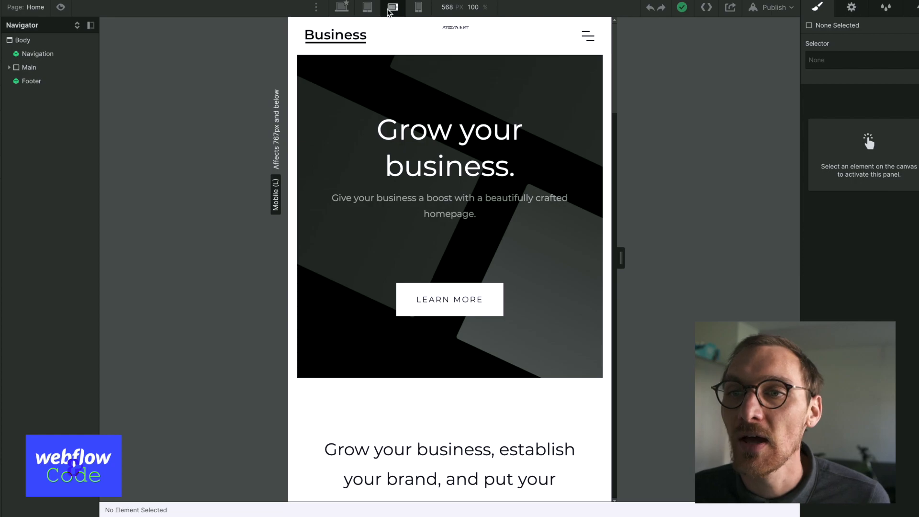
{"action": "left_click", "coordinate": [341, 8]}
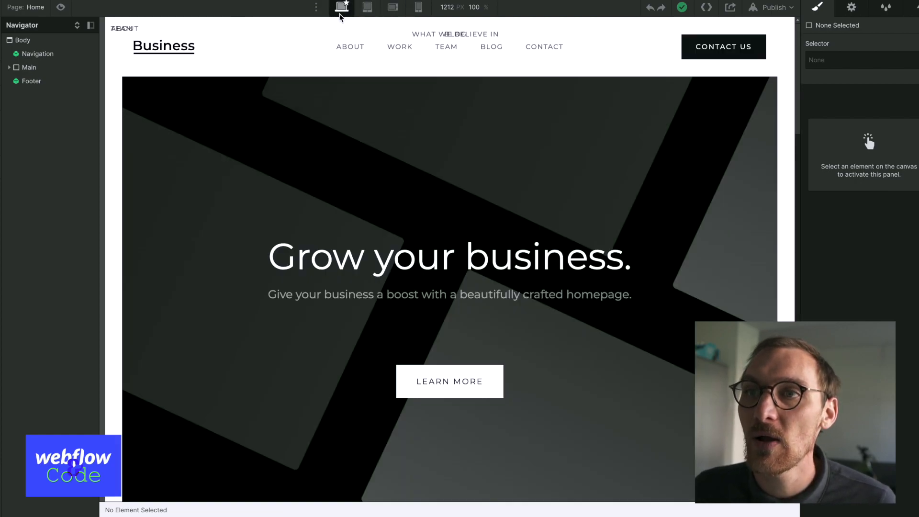
{"action": "mouse_move", "coordinate": [343, 6]}
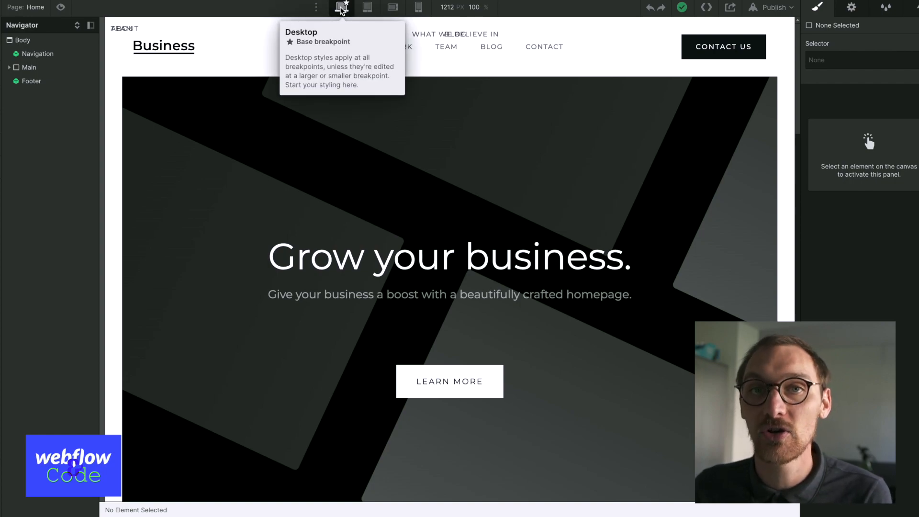
{"action": "mouse_move", "coordinate": [351, 13]}
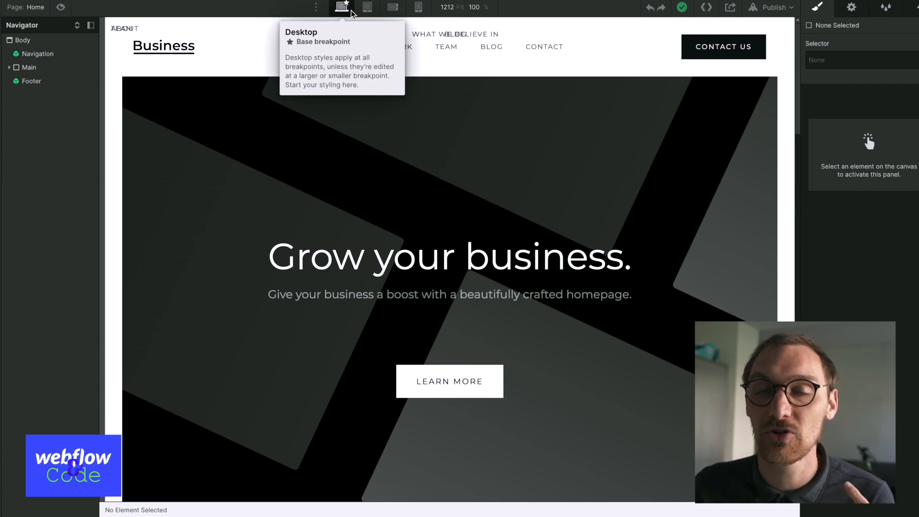
{"action": "left_click", "coordinate": [367, 7]}
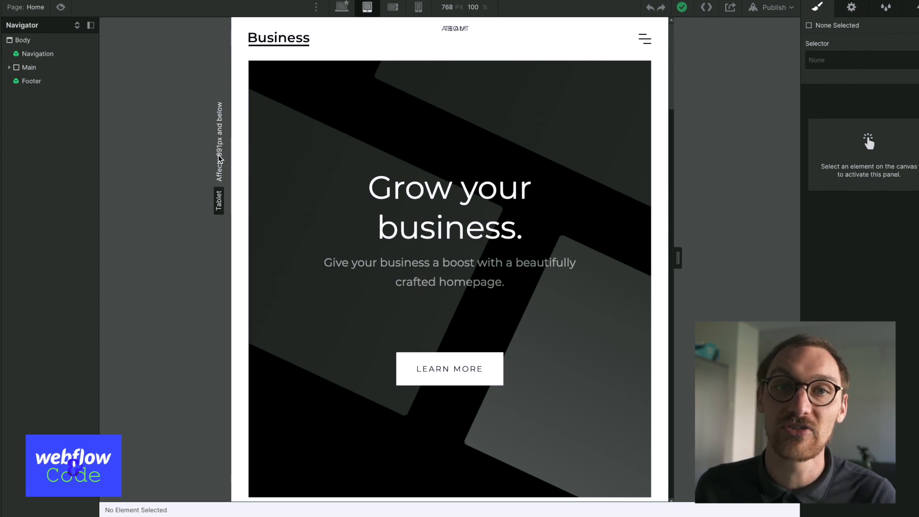
{"action": "mouse_move", "coordinate": [224, 127]}
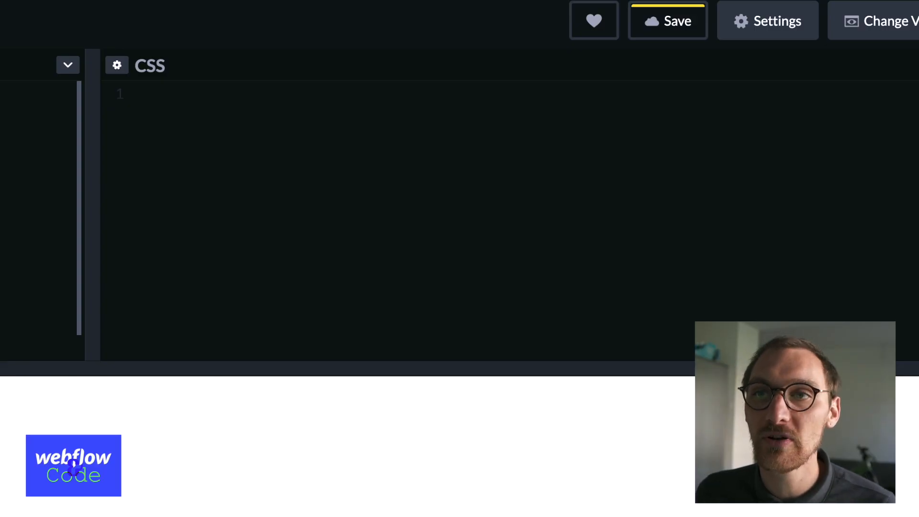
{"action": "type", "text": "@"}
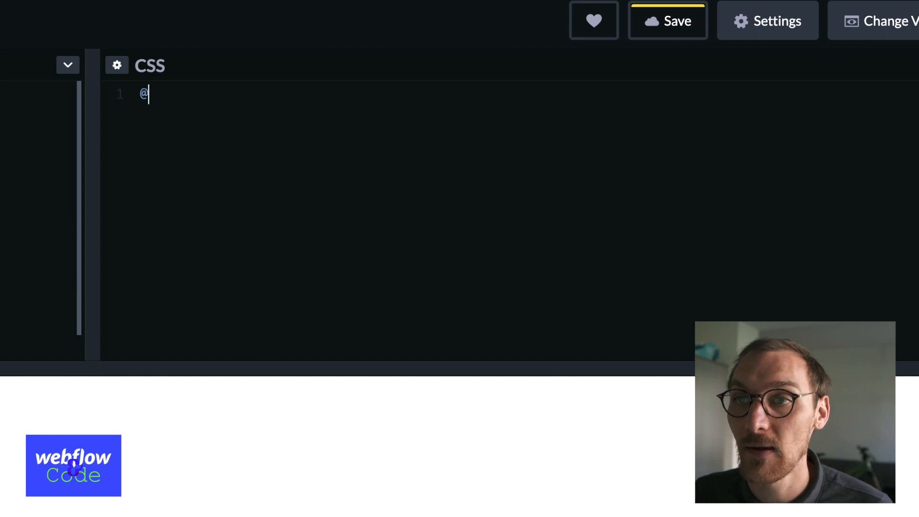
{"action": "type", "text": "media"}
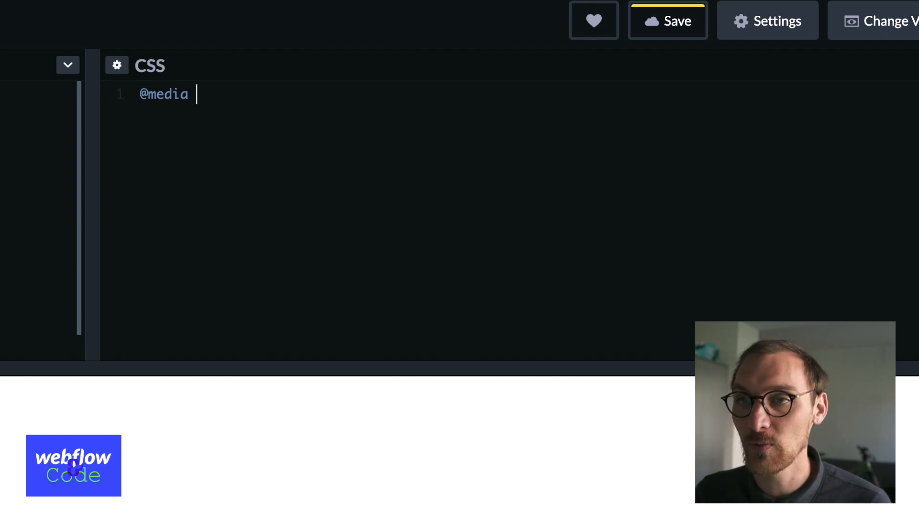
{"action": "type", "text": "screen"}
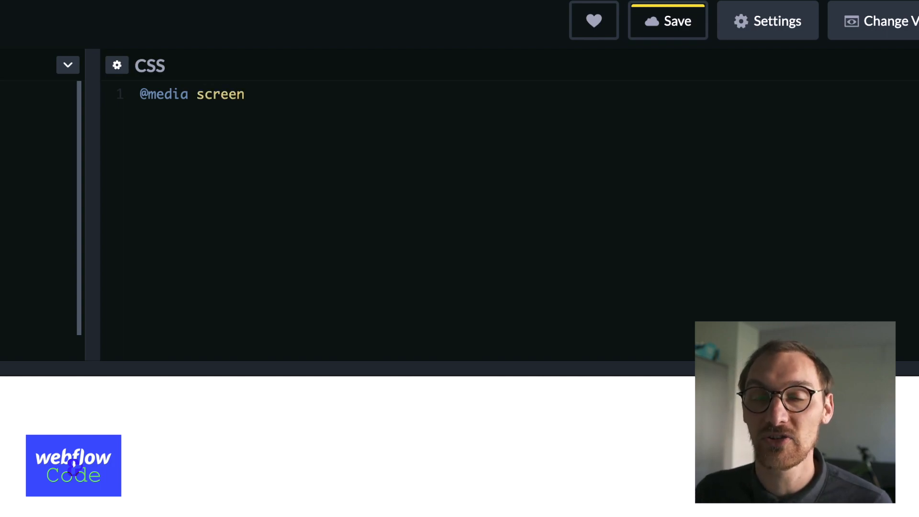
{"action": "double_click", "coordinate": [221, 95]}
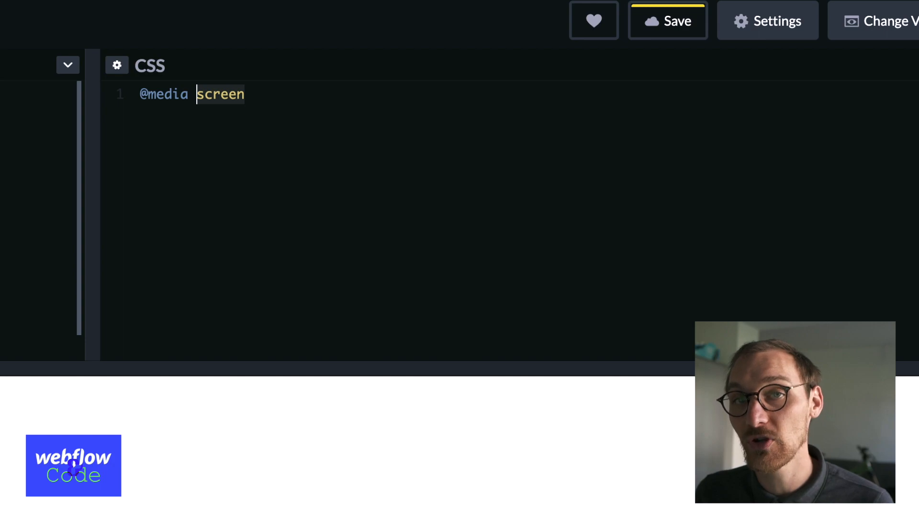
{"action": "type", "text": "print"}
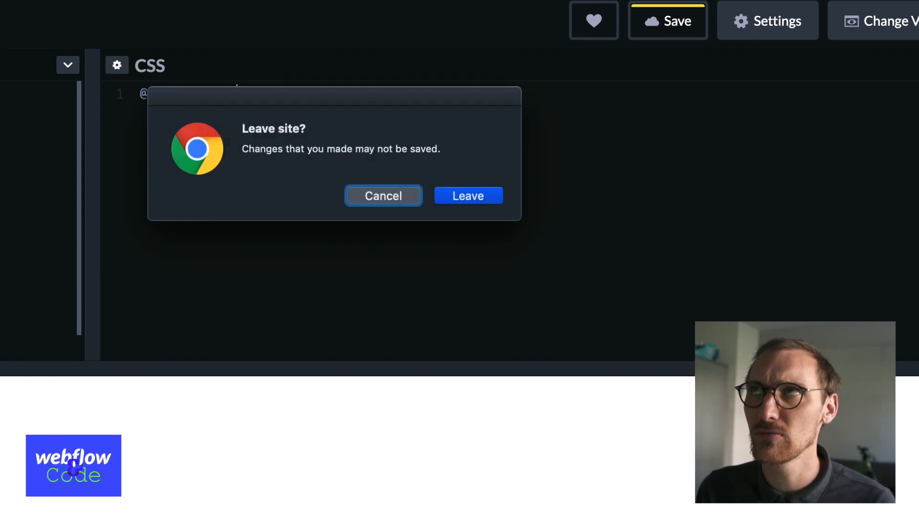
{"action": "mouse_move", "coordinate": [474, 162]}
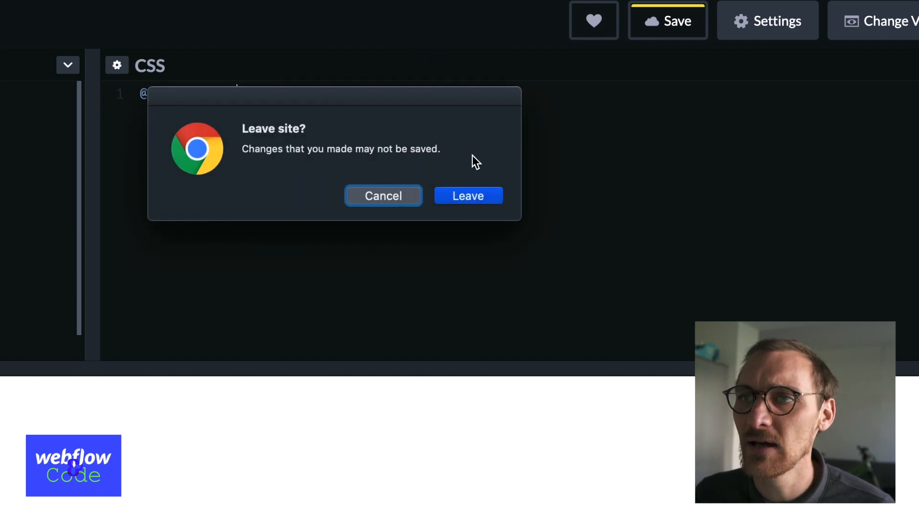
Cancel the 'Leave site?' warning and dismiss Chrome's print preview of the pen.
{"action": "left_click", "coordinate": [382, 195]}
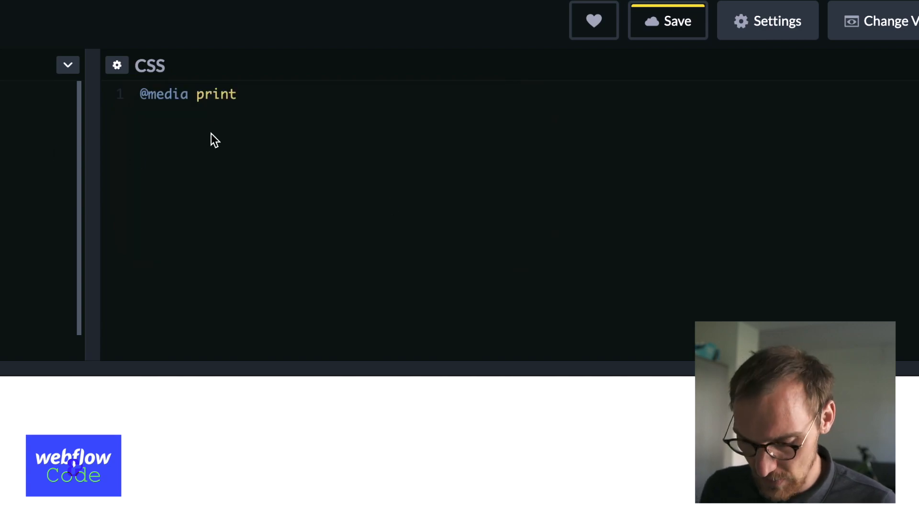
{"action": "mouse_move", "coordinate": [63, 130]}
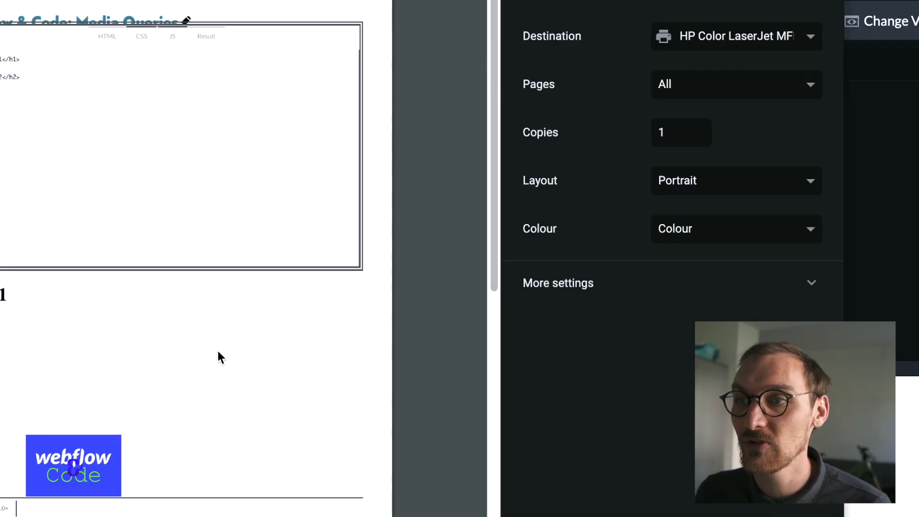
{"action": "key", "text": "Escape"}
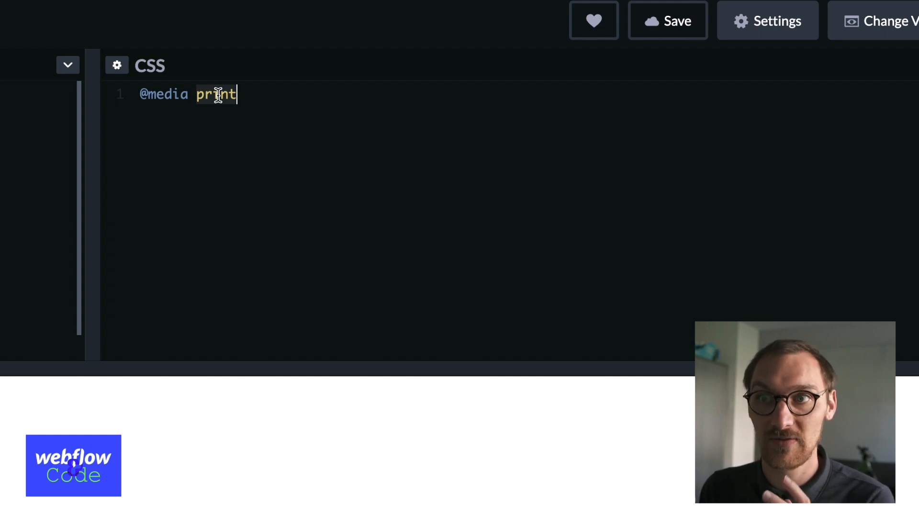
Change the media type from print to speech, then to all.
{"action": "key", "text": "Backspace"}
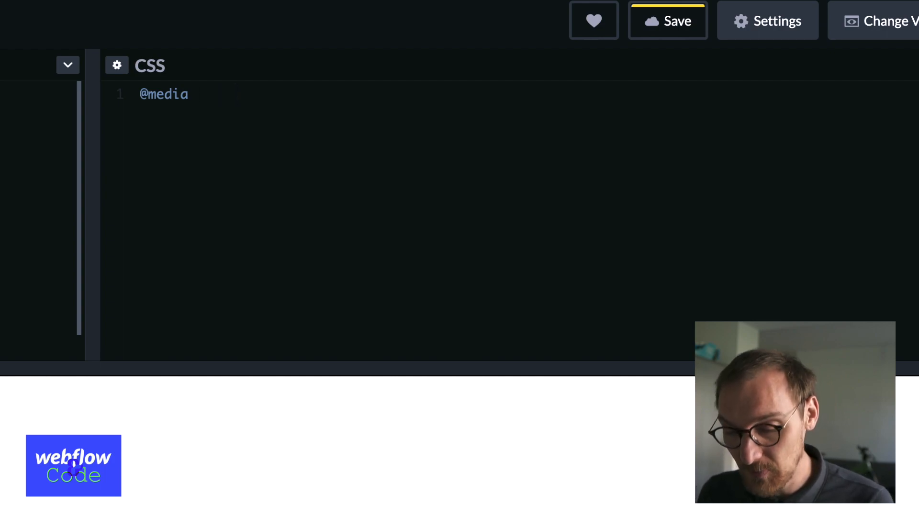
{"action": "type", "text": "speech"}
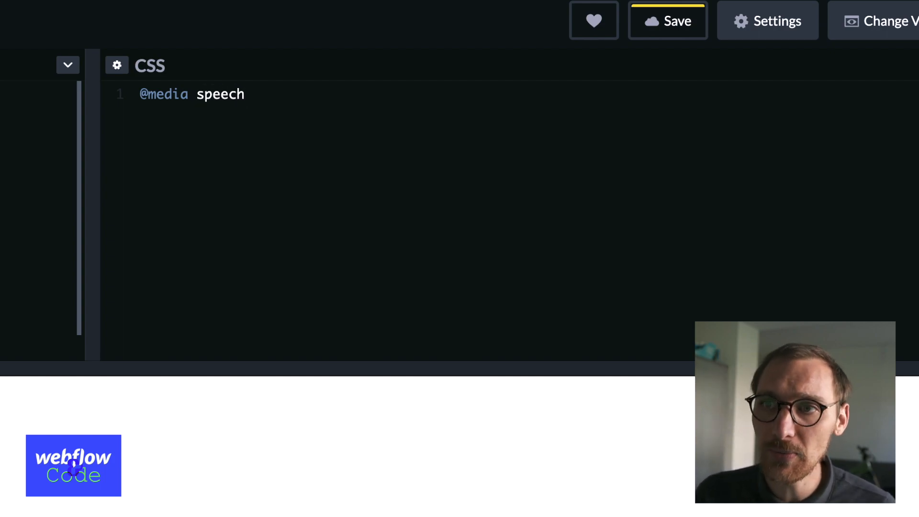
{"action": "left_click", "coordinate": [246, 94]}
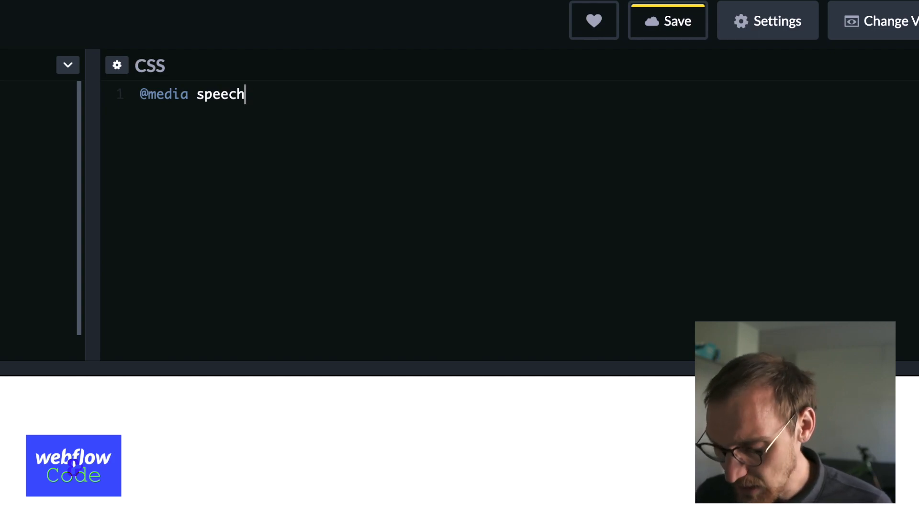
{"action": "double_click", "coordinate": [220, 94]}
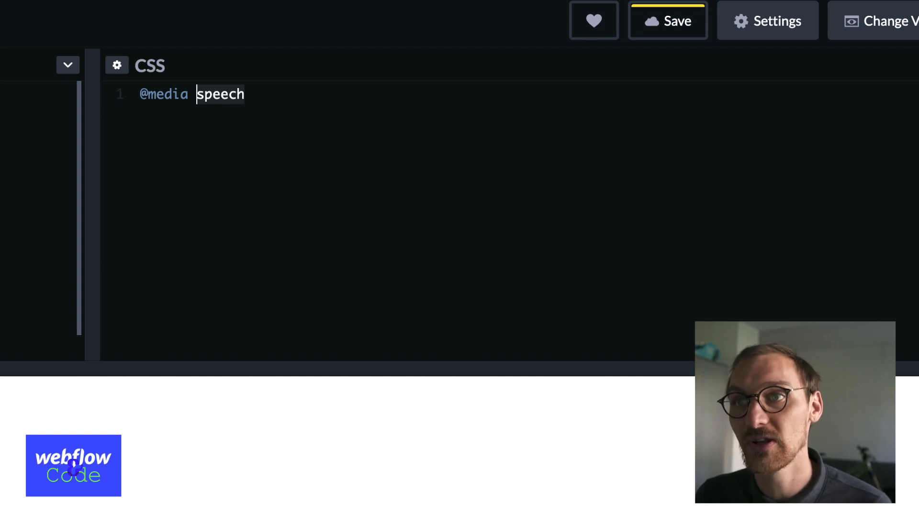
{"action": "type", "text": "all"}
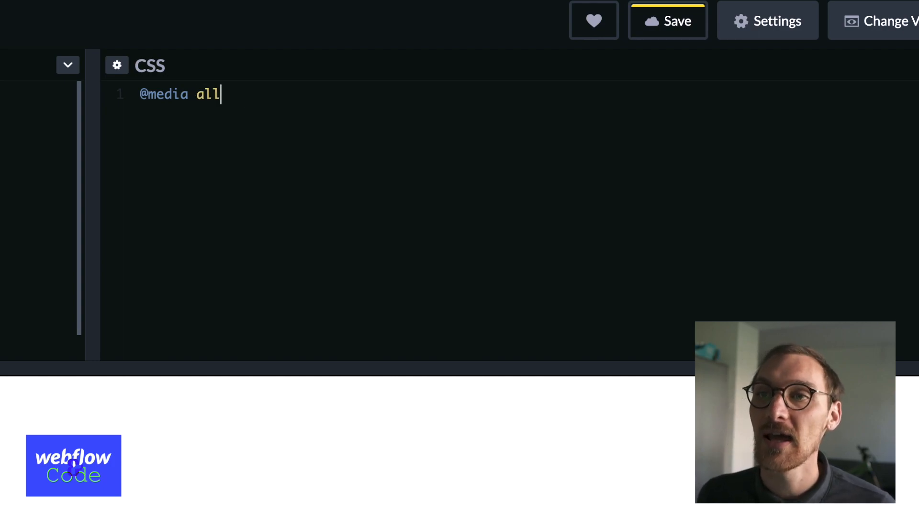
{"action": "mouse_move", "coordinate": [212, 221]}
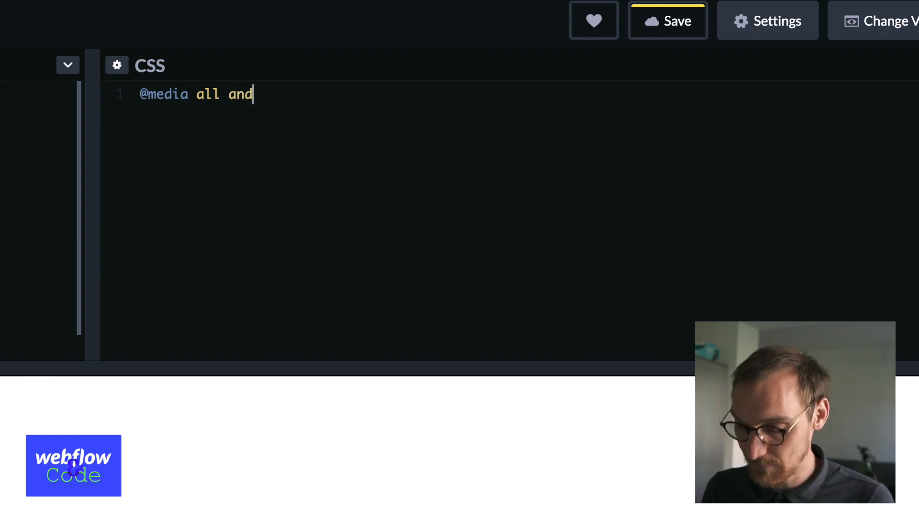
{"action": "type", "text": "()"}
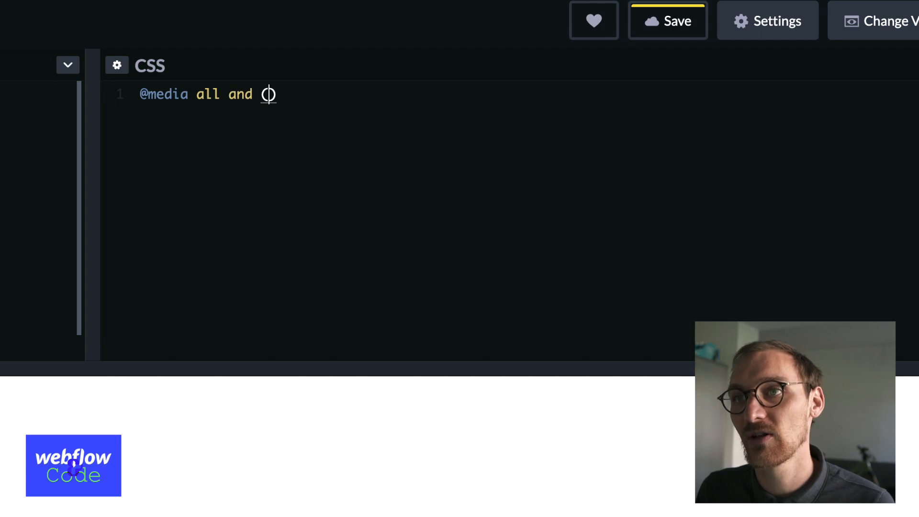
{"action": "type", "text": "(min-wid"}
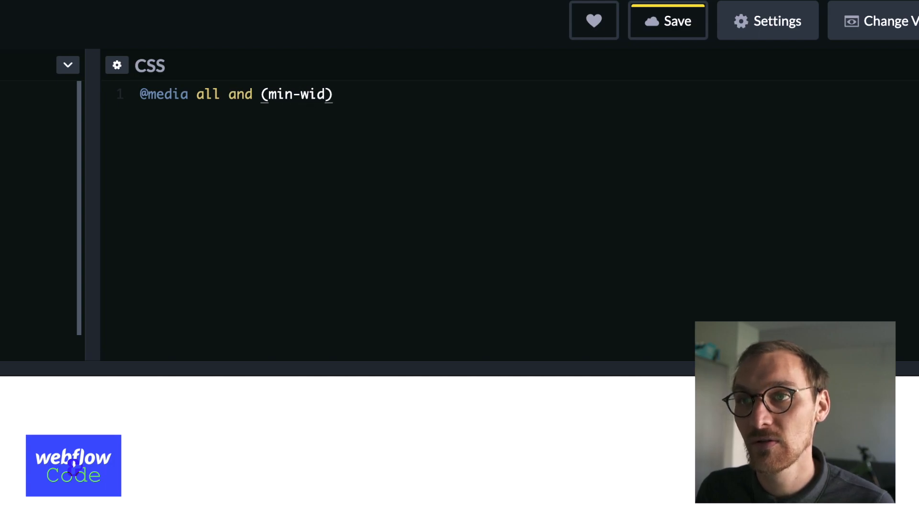
{"action": "type", "text": "th: 700"}
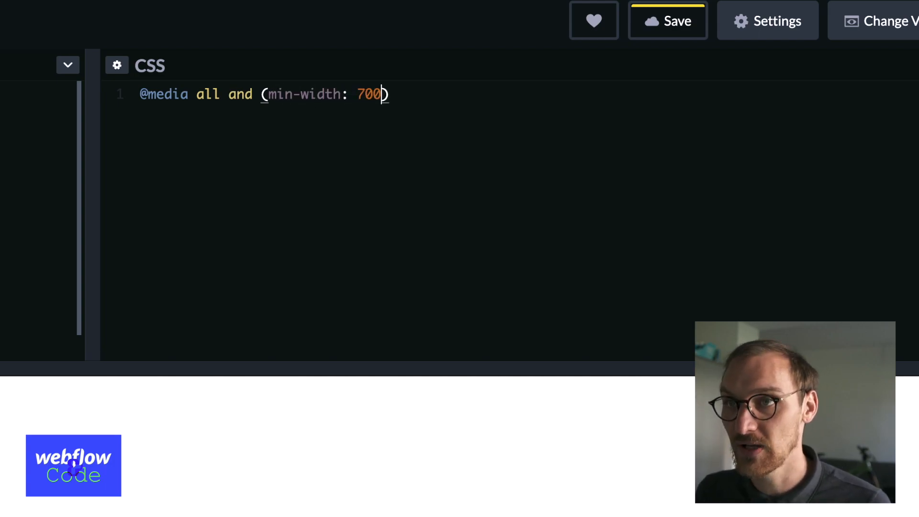
{"action": "type", "text": "px) {"}
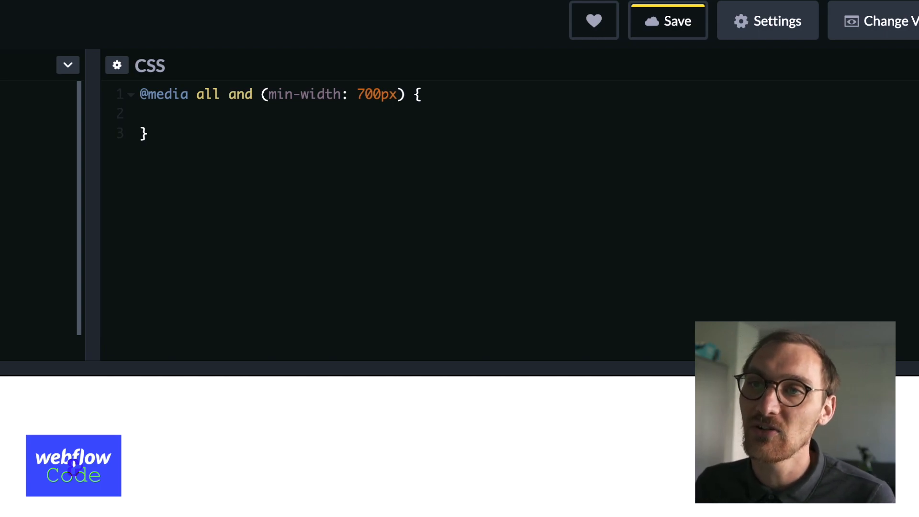
{"action": "left_click", "coordinate": [157, 95]}
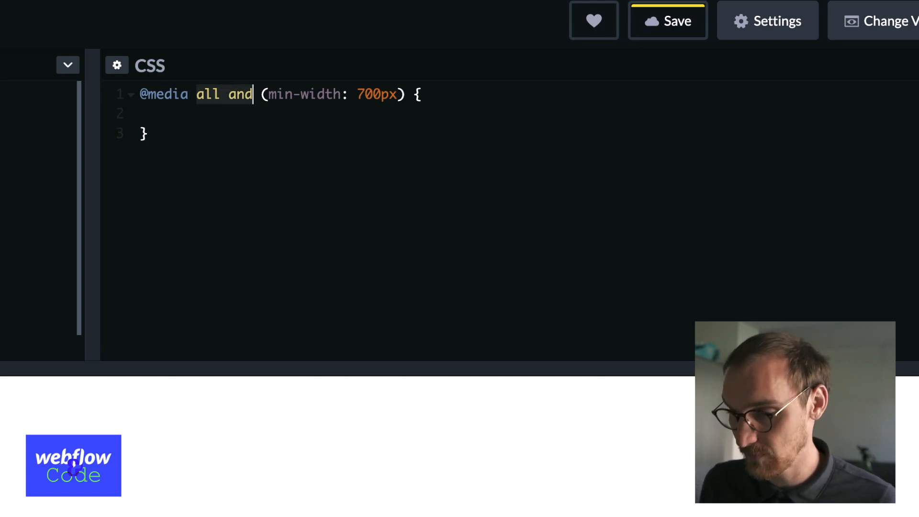
{"action": "key", "text": "Backspace"}
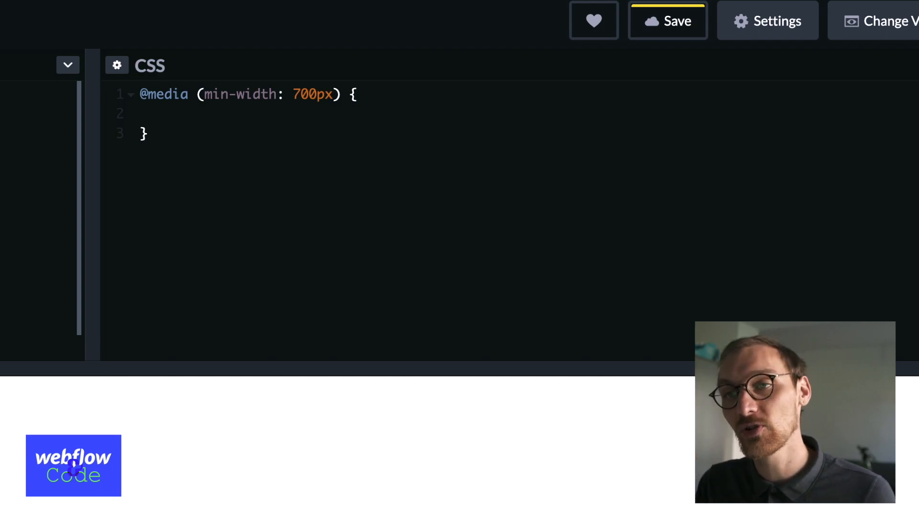
{"action": "type", "text": "body {"}
{"action": "type", "text": "co"}
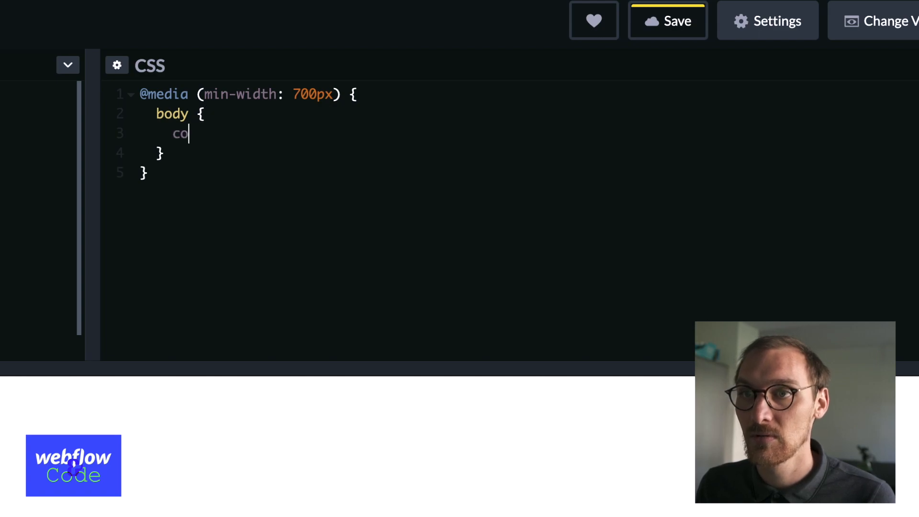
{"action": "type", "text": "lor: red;"}
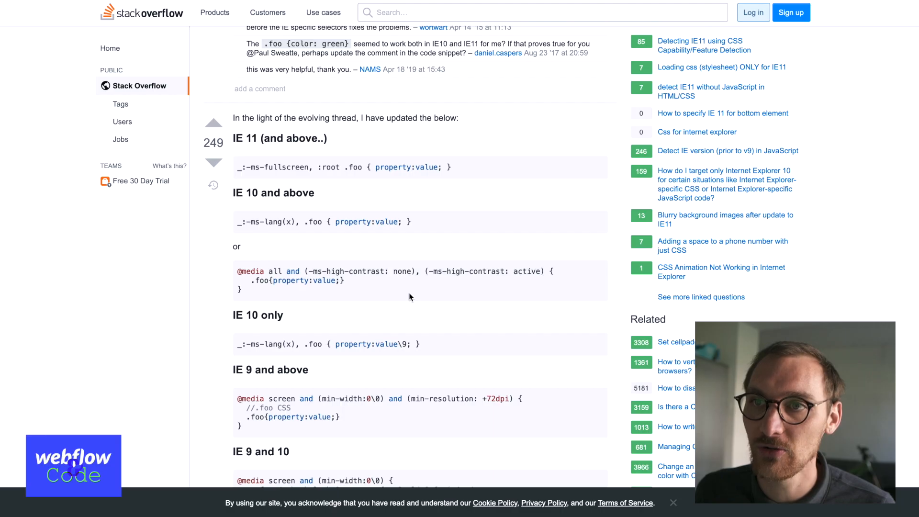
{"action": "scroll", "scroll_direction": "down", "scroll_amount": 3}
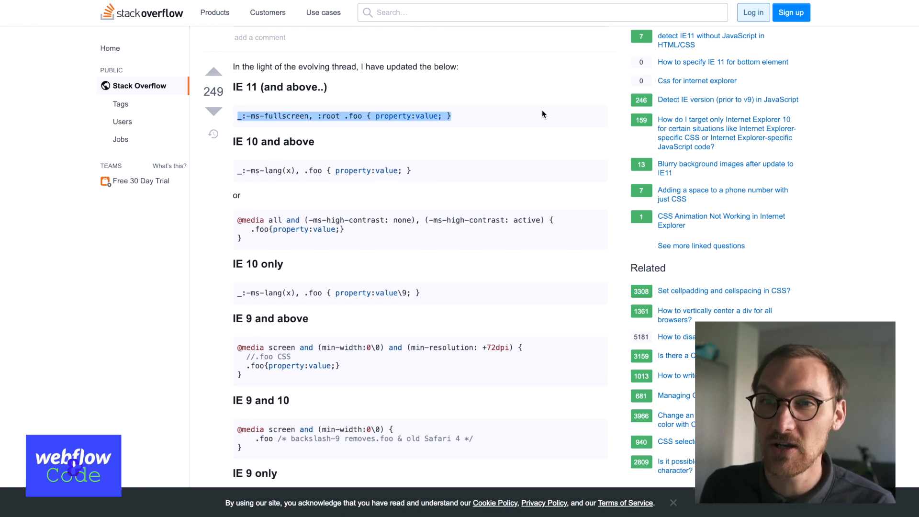
{"action": "mouse_move", "coordinate": [265, 85]}
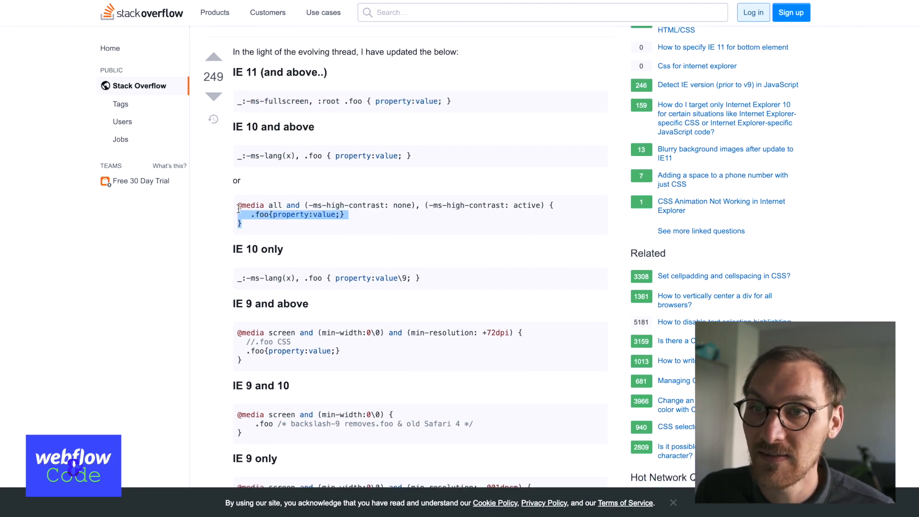
{"action": "left_click", "coordinate": [272, 229]}
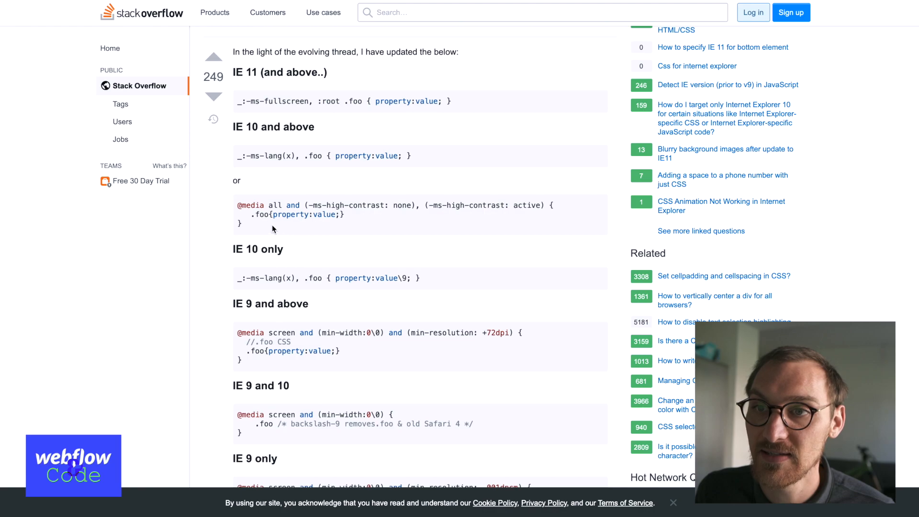
{"action": "double_click", "coordinate": [348, 205]}
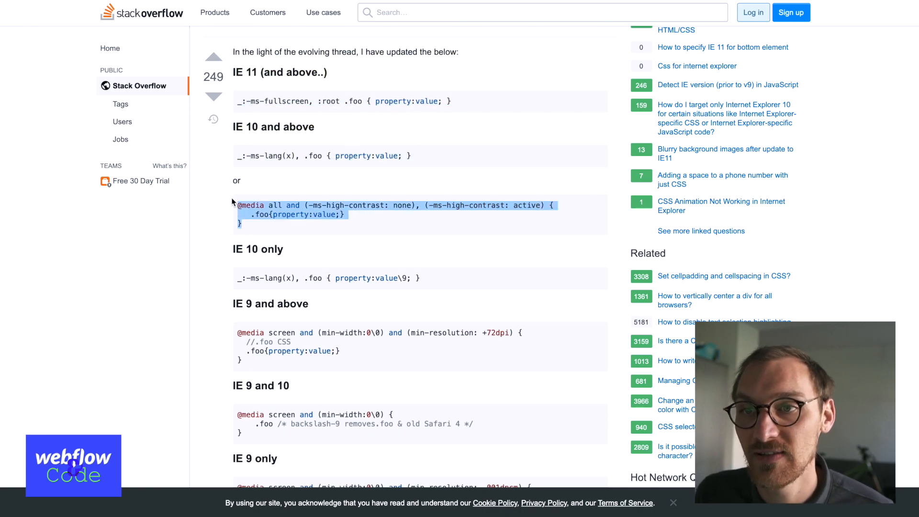
{"action": "scroll", "scroll_direction": "down", "scroll_amount": 3}
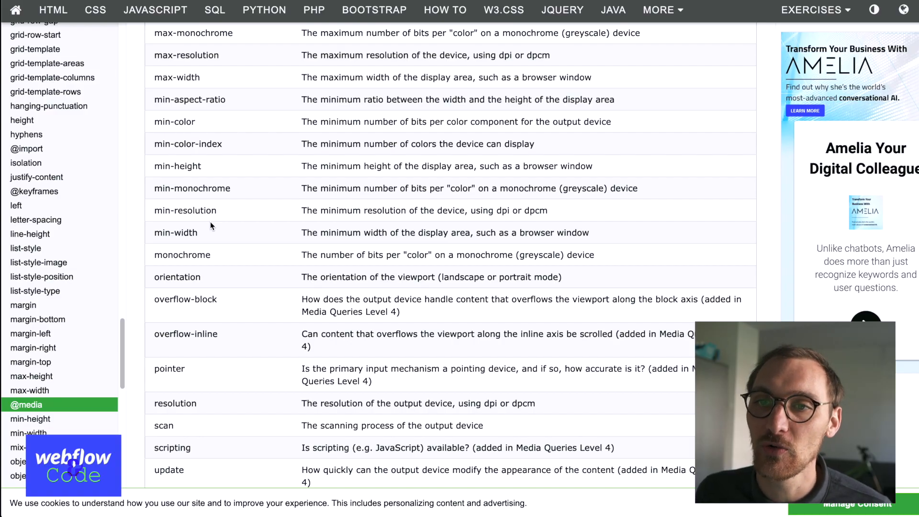
{"action": "double_click", "coordinate": [175, 232]}
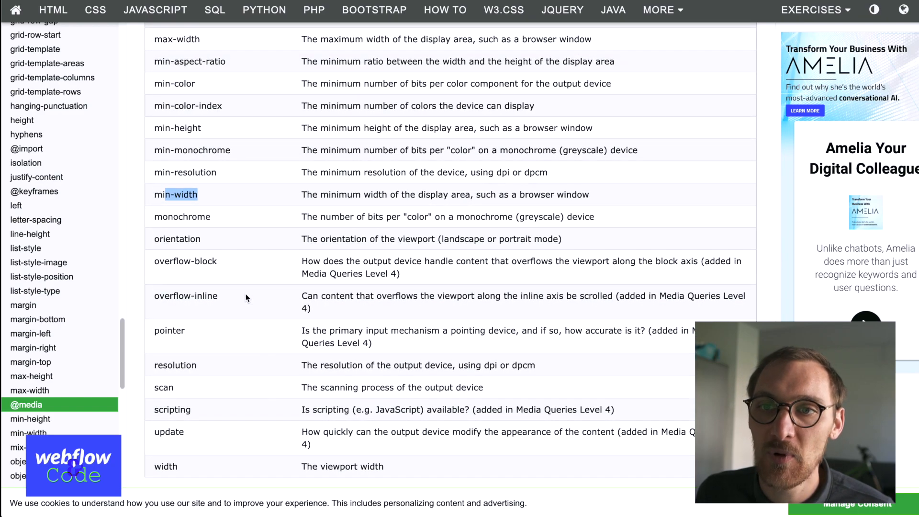
{"action": "scroll", "scroll_direction": "up", "scroll_amount": 3}
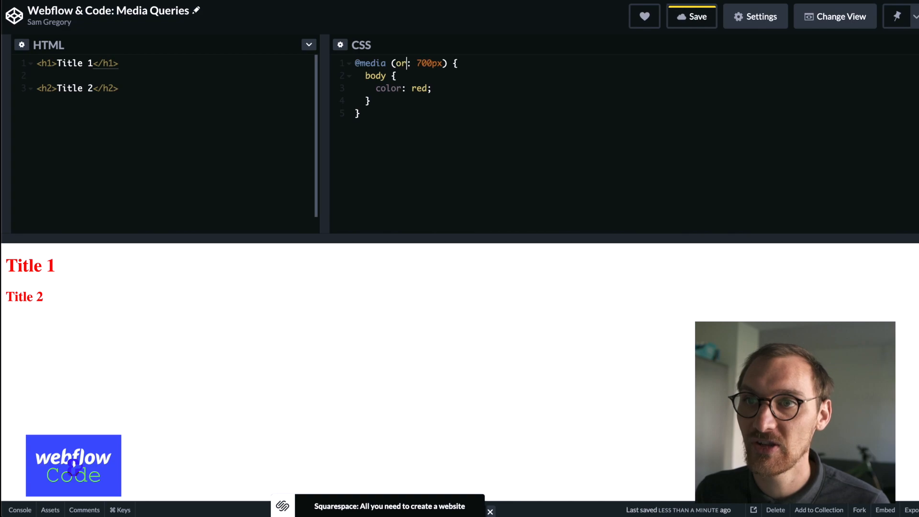
Make the red body query use 'orientation: landscape', then switch it to portrait.
{"action": "type", "text": "ientation"}
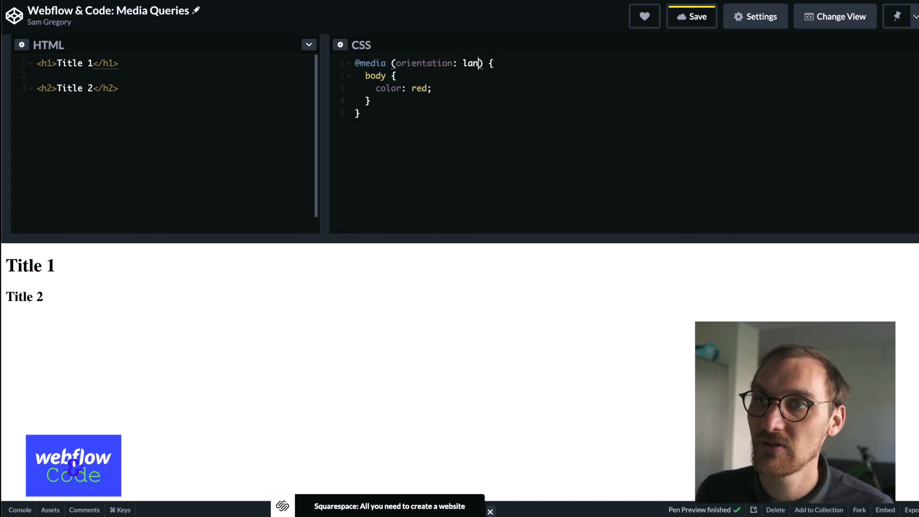
{"action": "type", "text": "dscape"}
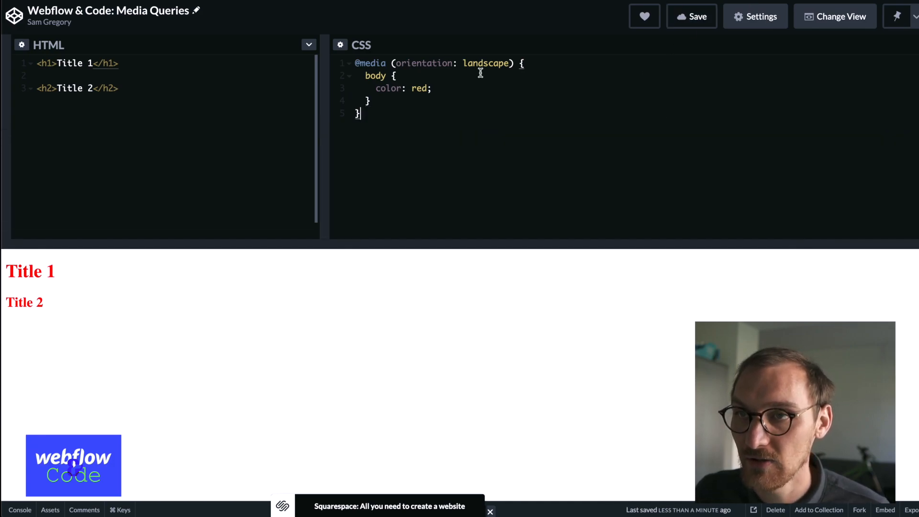
{"action": "double_click", "coordinate": [485, 63]}
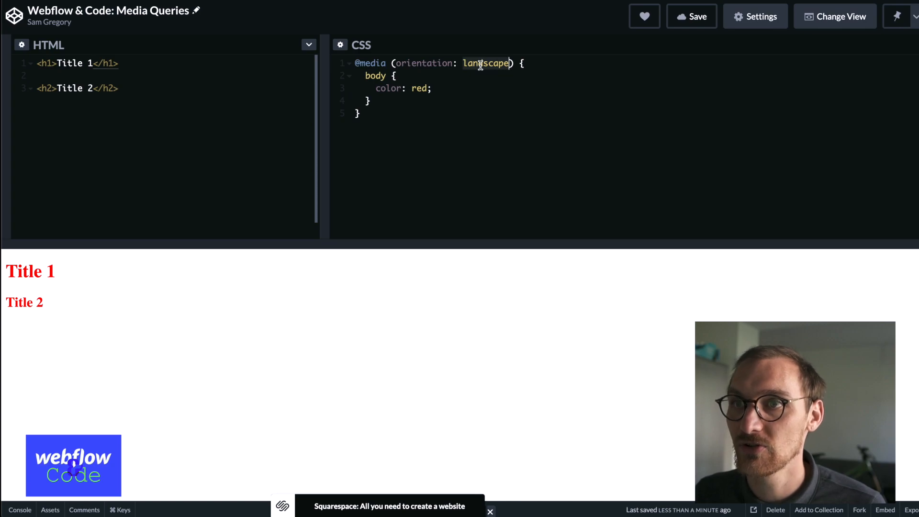
{"action": "type", "text": "portrait"}
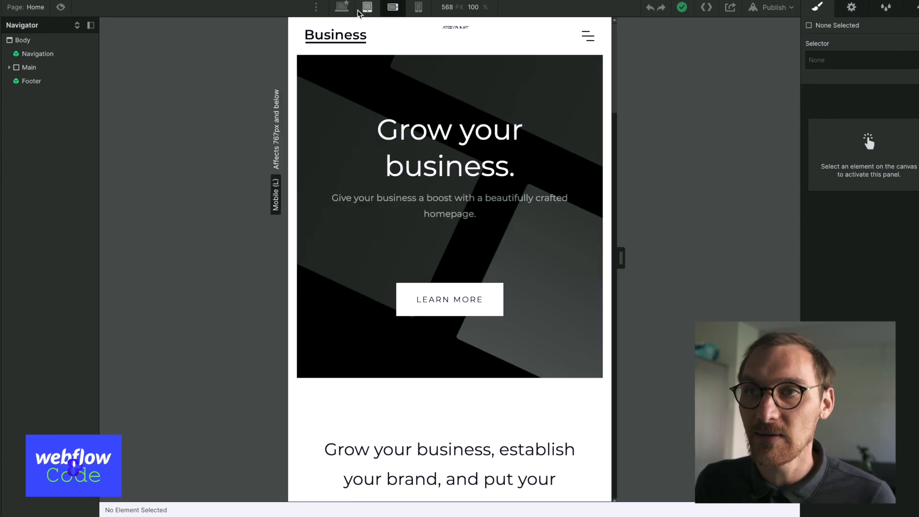
View the Webflow homepage at the mobile landscape breakpoint (767px and below).
{"action": "left_click", "coordinate": [392, 6]}
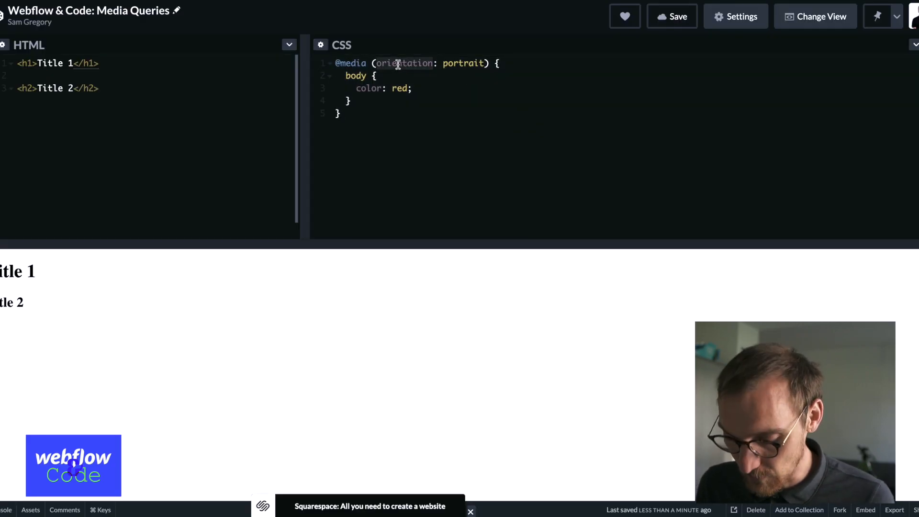
Rewrite the query as '(min-width: 701px) and (max-width: 725px)' for the red body text.
{"action": "type", "text": "min"}
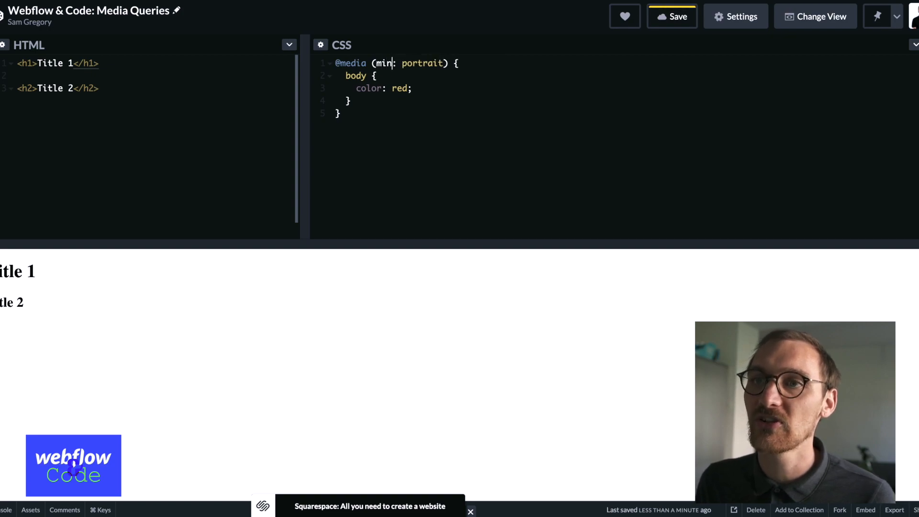
{"action": "type", "text": "-width"}
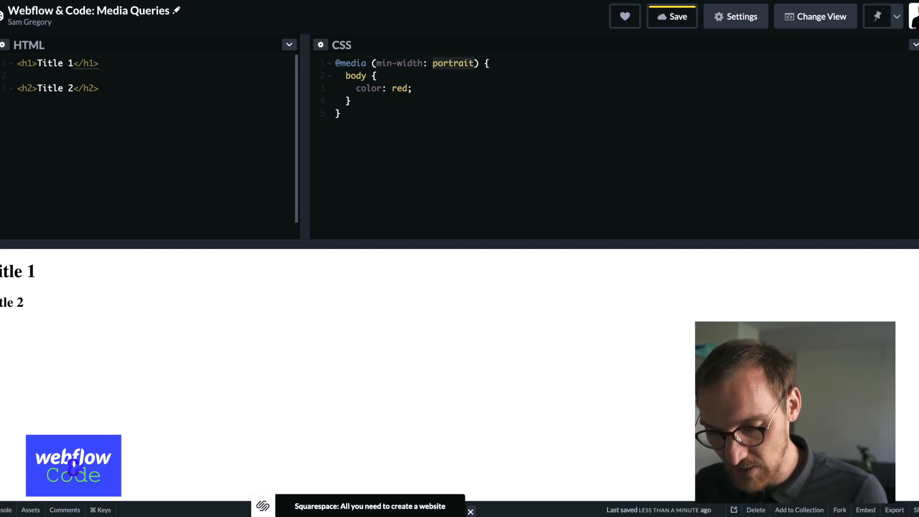
{"action": "type", "text": "701px"}
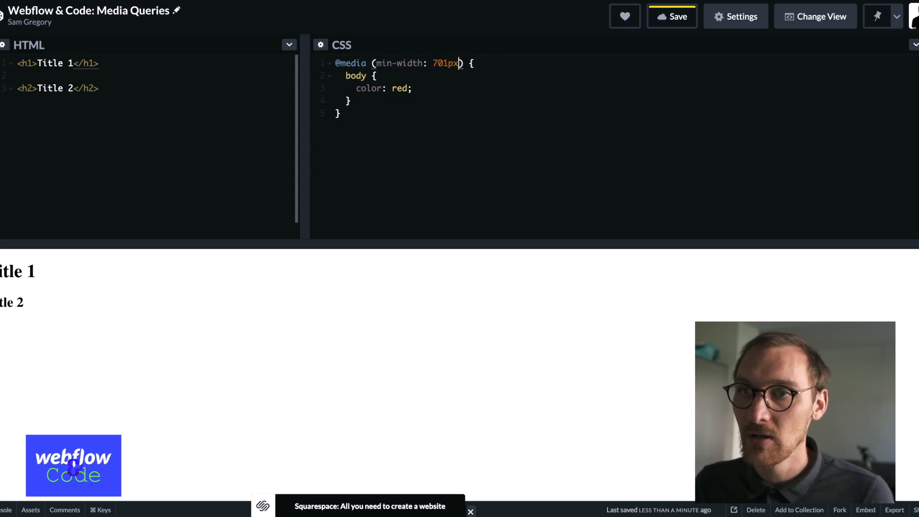
{"action": "type", "text": "and"}
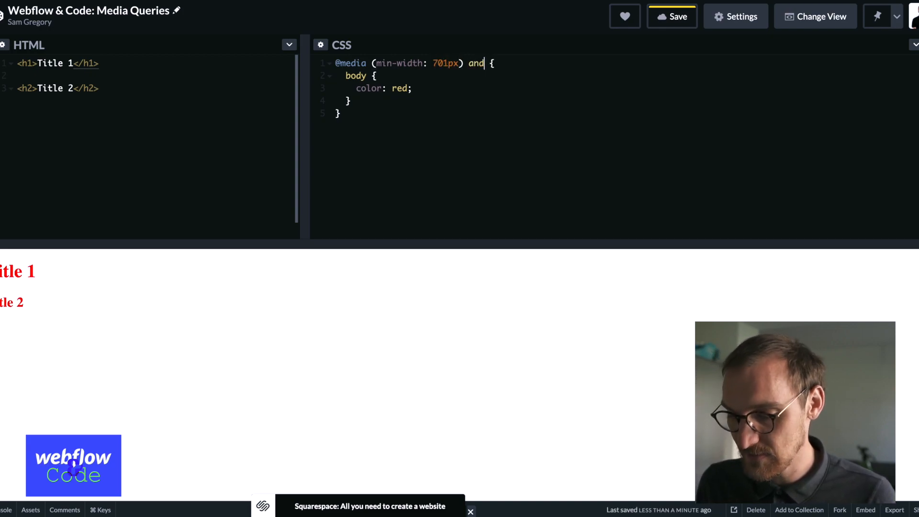
{"action": "type", "text": "()"}
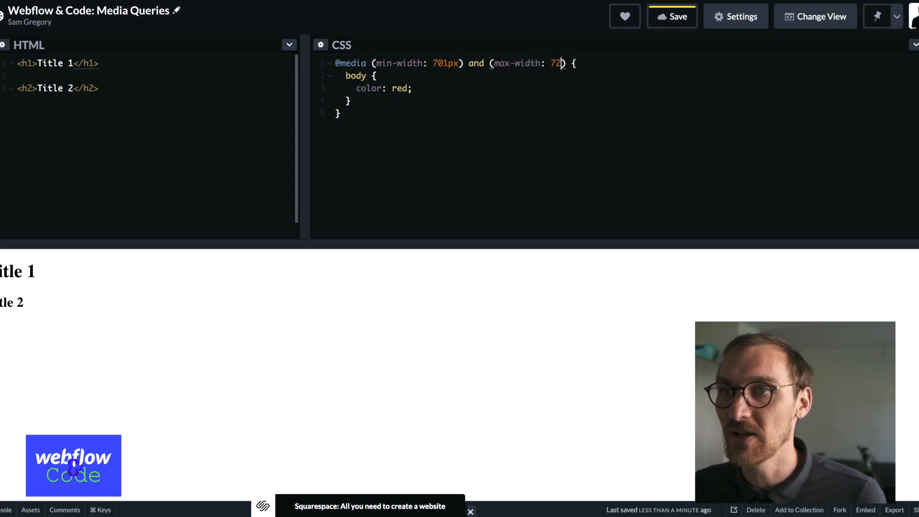
{"action": "type", "text": "5px"}
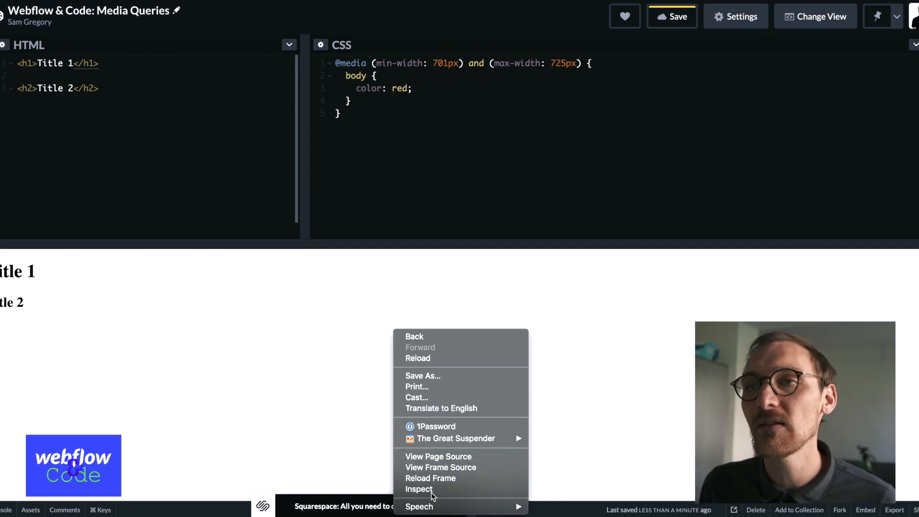
Inspect the pen in DevTools device mode, switch from Pixel 2 to Responsive and edit the width.
{"action": "left_click", "coordinate": [419, 489]}
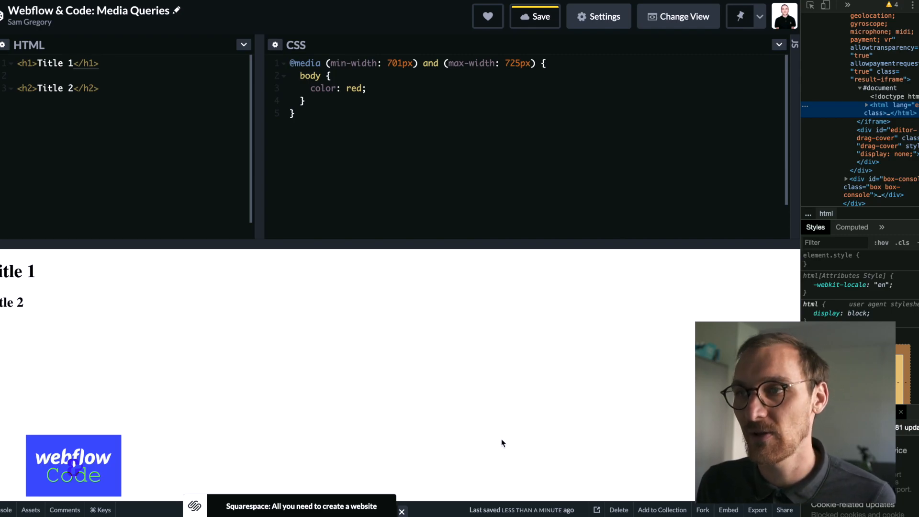
{"action": "mouse_move", "coordinate": [794, 213]}
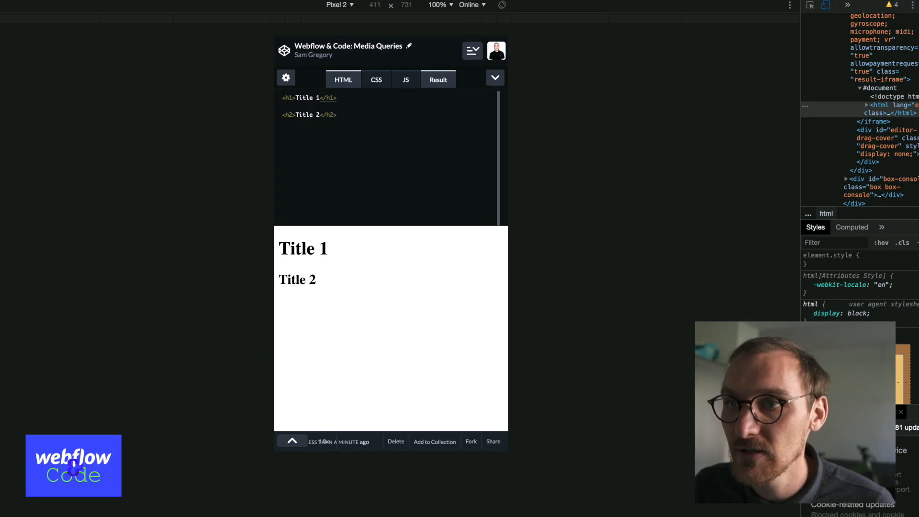
{"action": "left_click", "coordinate": [339, 5]}
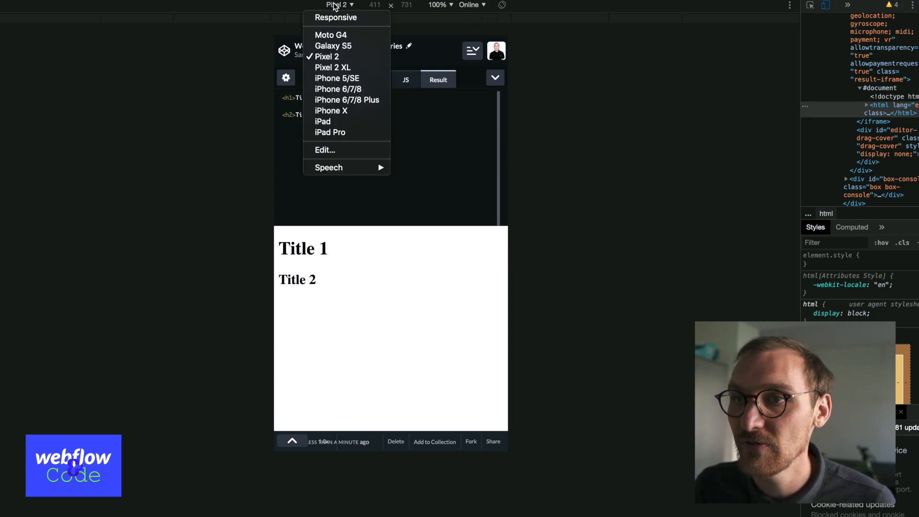
{"action": "left_click", "coordinate": [336, 17]}
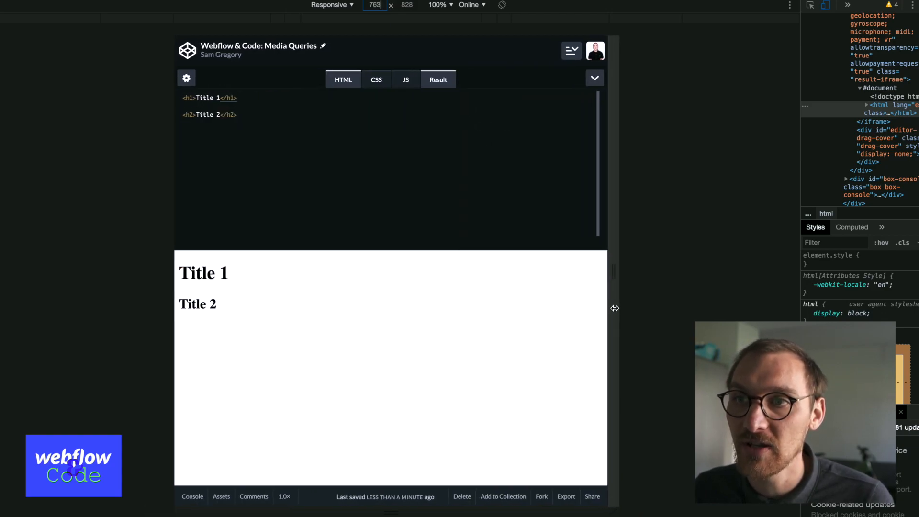
{"action": "left_click", "coordinate": [593, 78]}
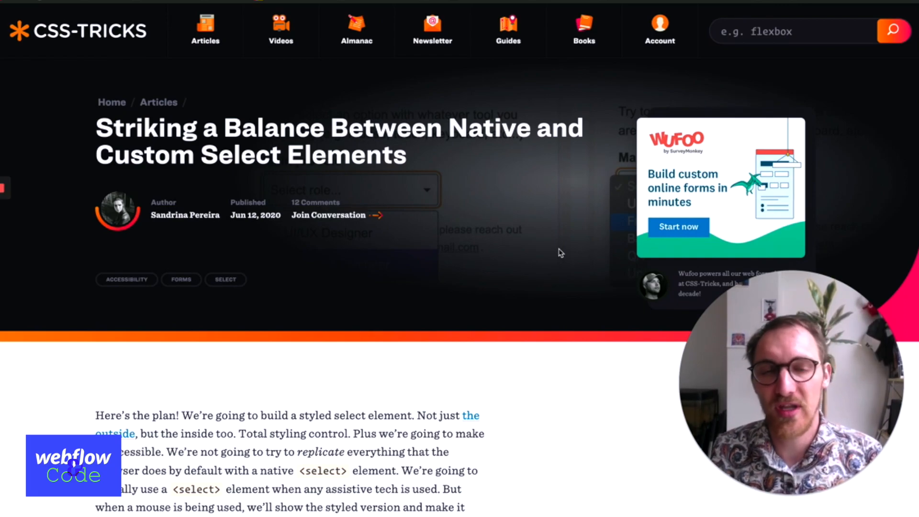
{"action": "mouse_move", "coordinate": [539, 237]}
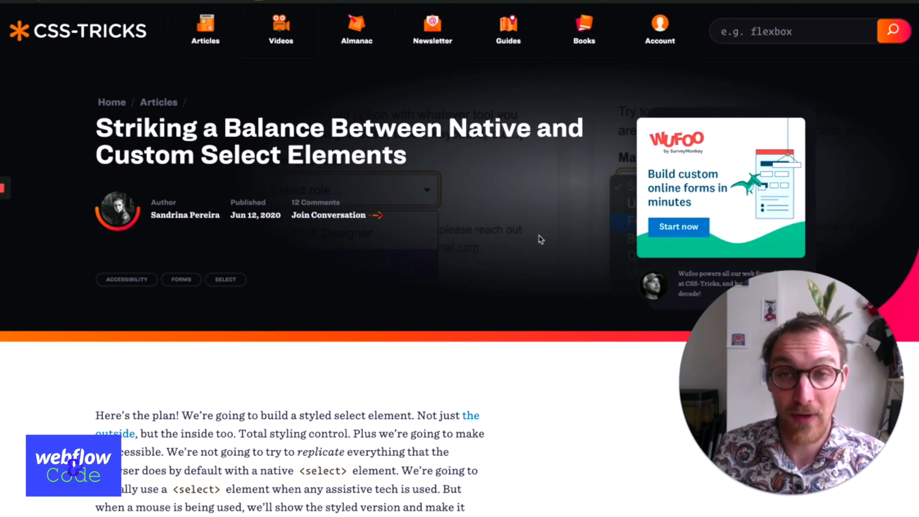
{"action": "mouse_move", "coordinate": [537, 235]}
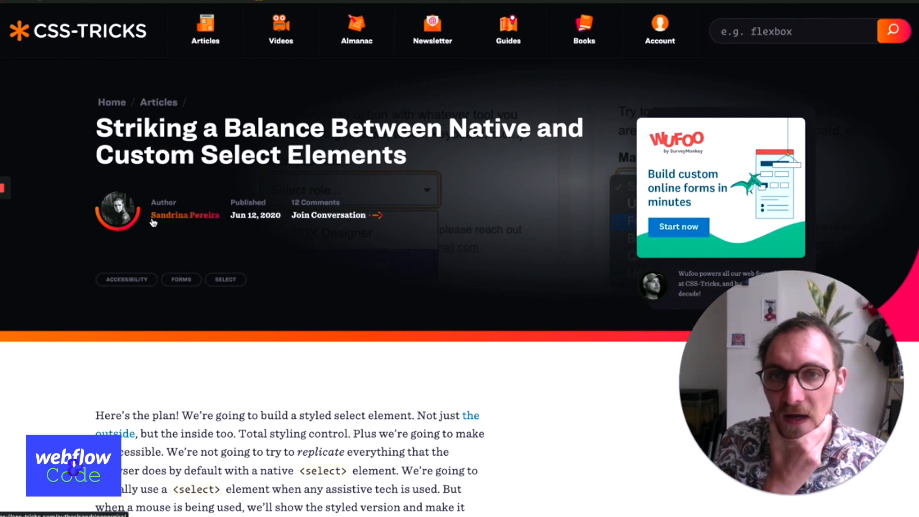
{"action": "mouse_move", "coordinate": [103, 125]}
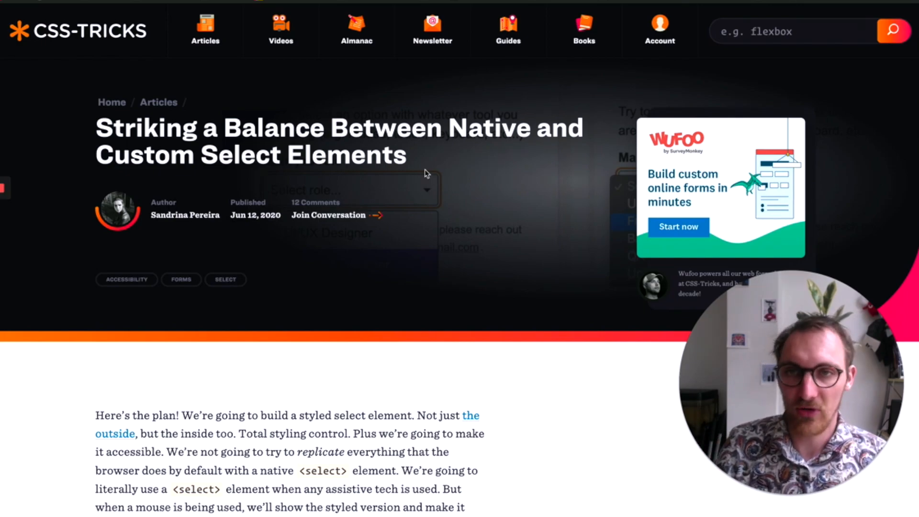
{"action": "scroll", "scroll_direction": "down", "scroll_amount": 3}
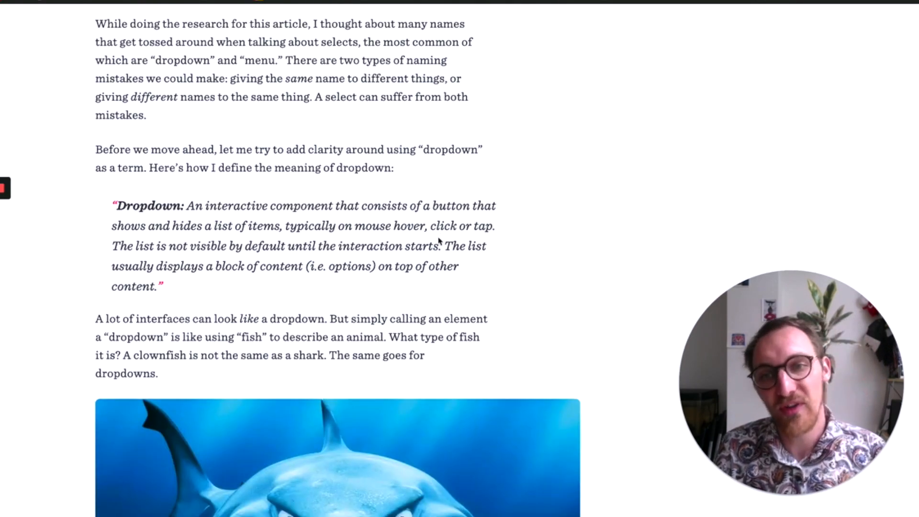
{"action": "scroll", "scroll_direction": "down", "scroll_amount": 3}
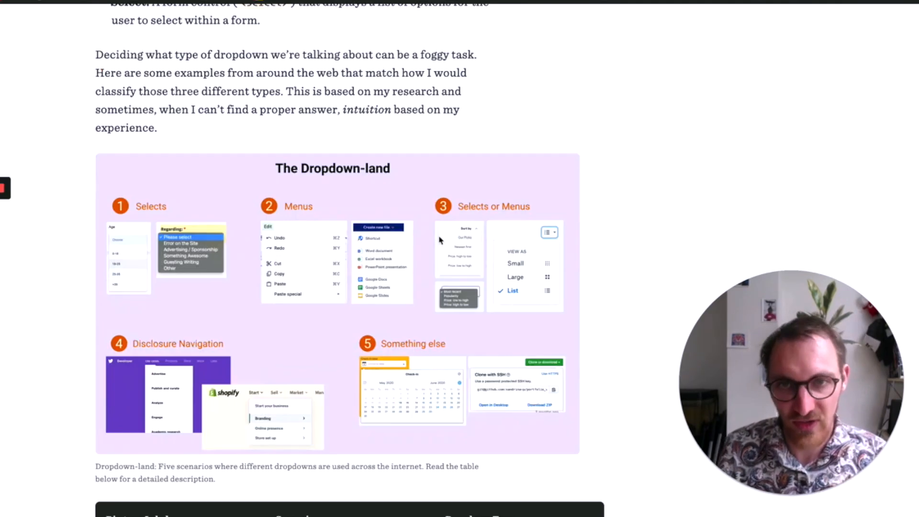
{"action": "scroll", "scroll_direction": "down", "scroll_amount": 3}
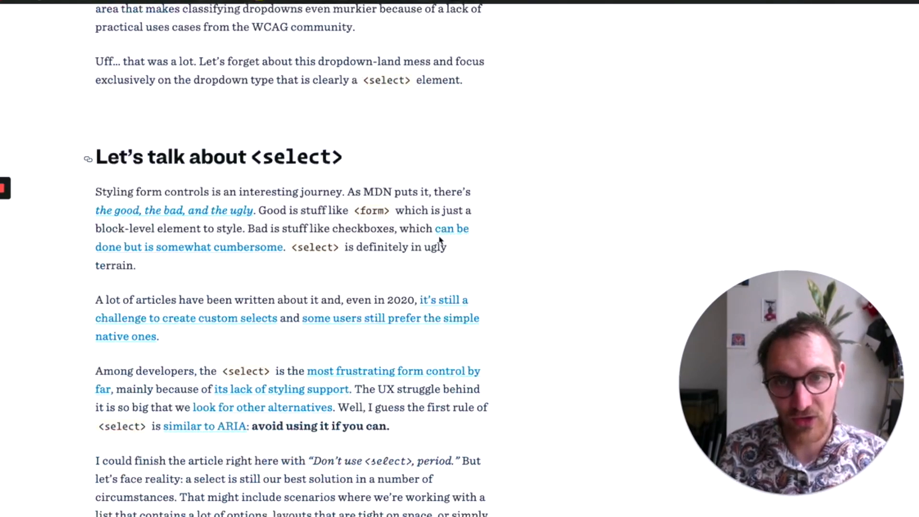
{"action": "scroll", "scroll_direction": "down", "scroll_amount": 3}
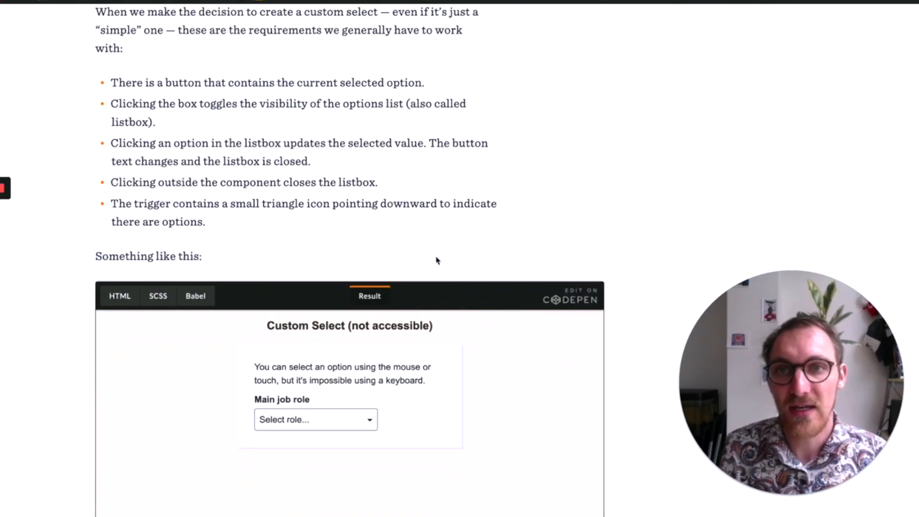
{"action": "scroll", "scroll_direction": "down", "scroll_amount": 3}
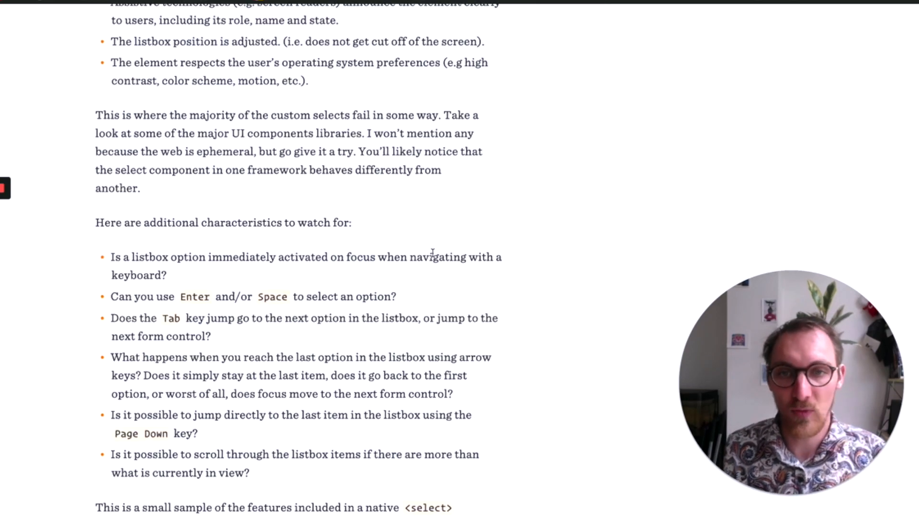
{"action": "scroll", "scroll_direction": "down", "scroll_amount": 3}
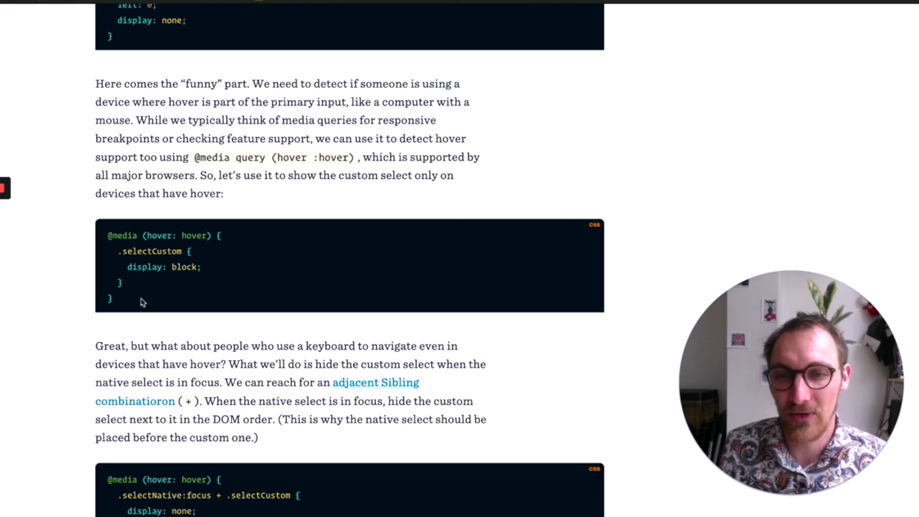
{"action": "scroll", "scroll_direction": "down", "scroll_amount": 3}
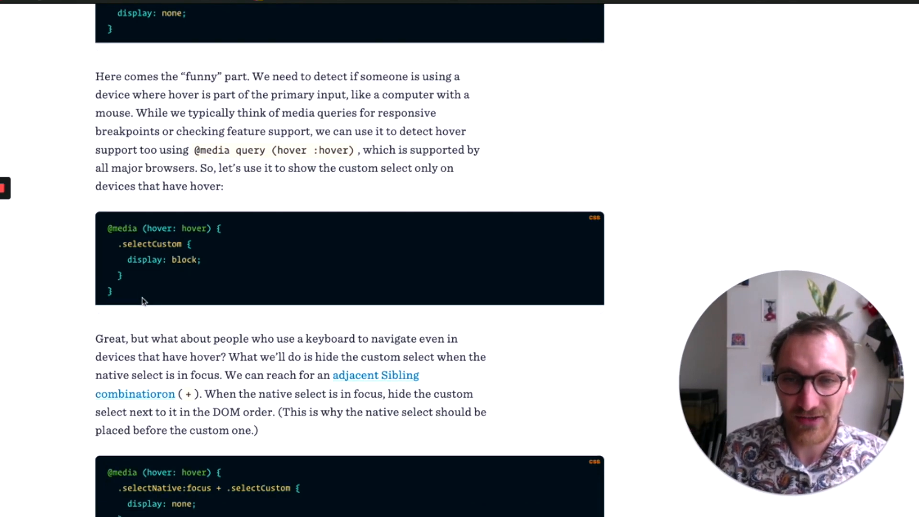
{"action": "scroll", "scroll_direction": "down", "scroll_amount": 3}
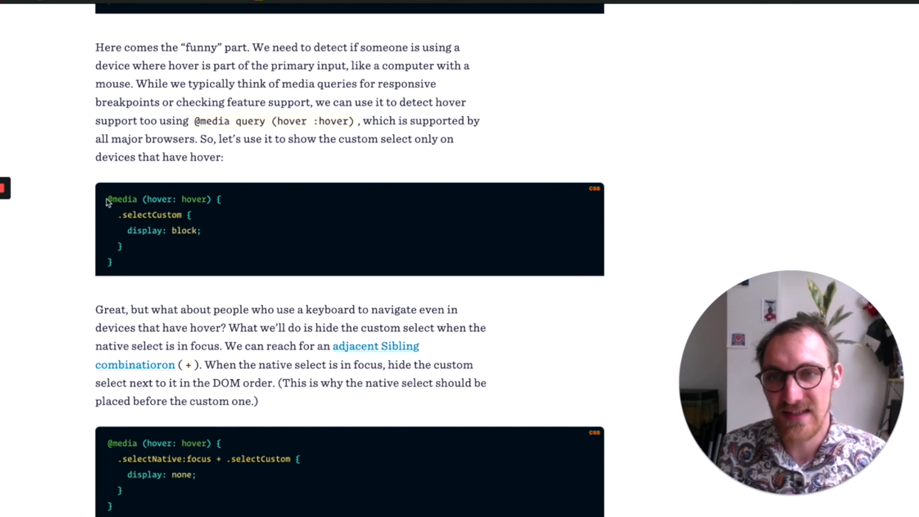
{"action": "left_click_drag", "start_coordinate": [120, 215], "coordinate": [117, 247]}
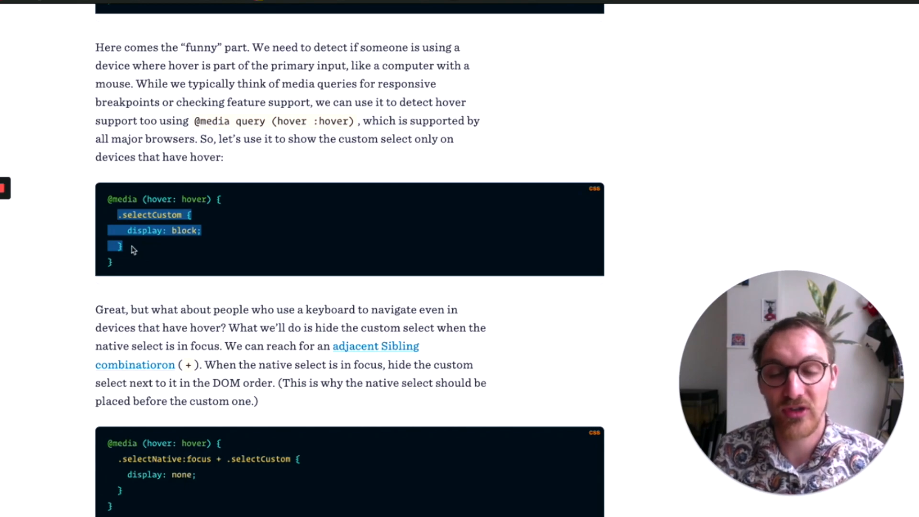
{"action": "scroll", "scroll_direction": "down", "scroll_amount": 3}
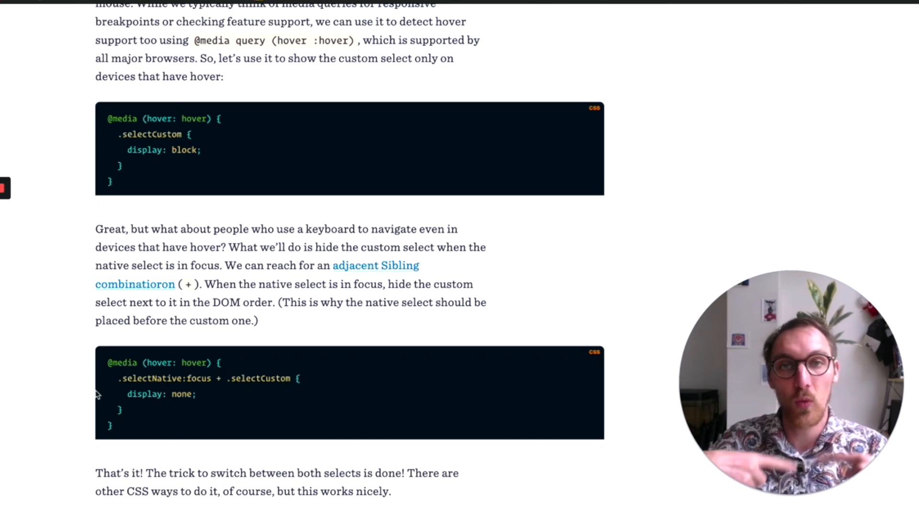
{"action": "scroll", "scroll_direction": "down", "scroll_amount": 3}
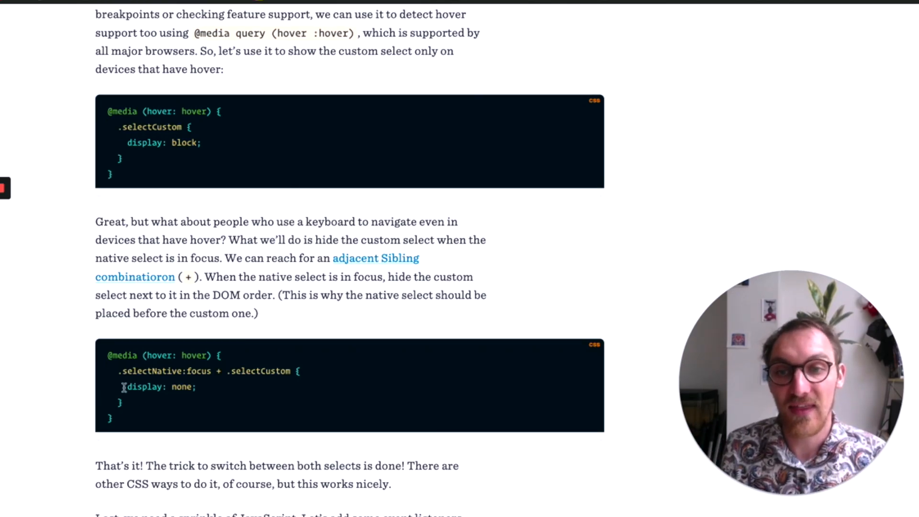